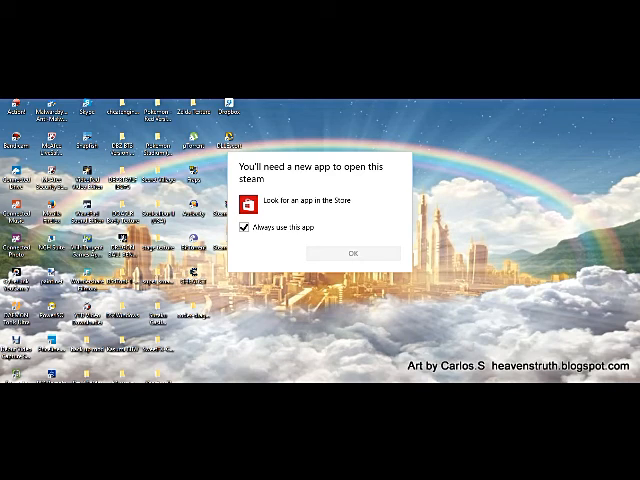
Close the 'You'll need a new app to open this steam' prompt.
{"action": "left_click", "coordinate": [353, 252]}
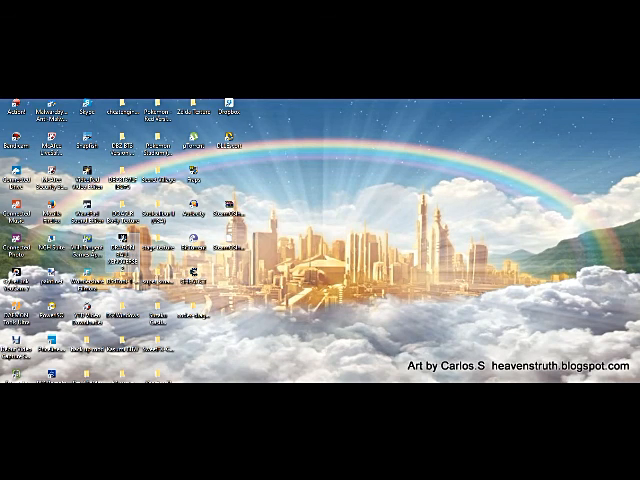